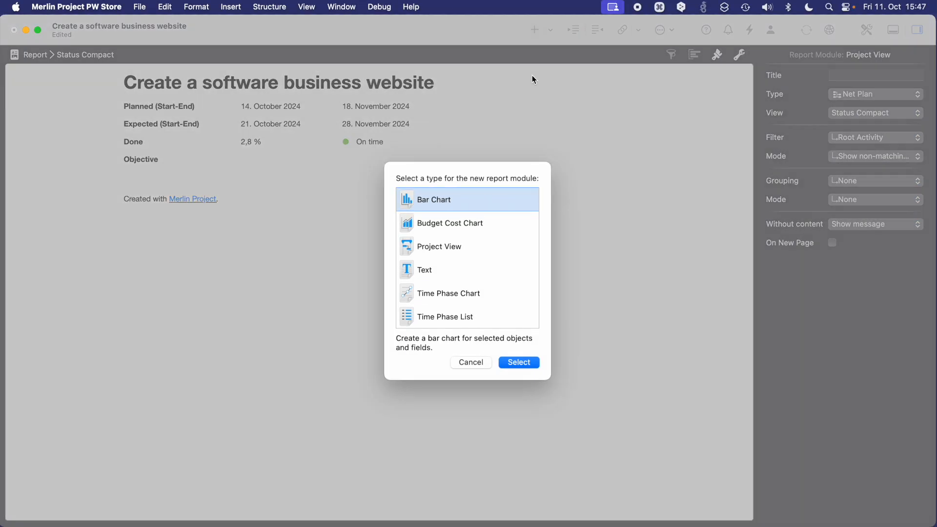
{"action": "mouse_move", "coordinate": [439, 320]}
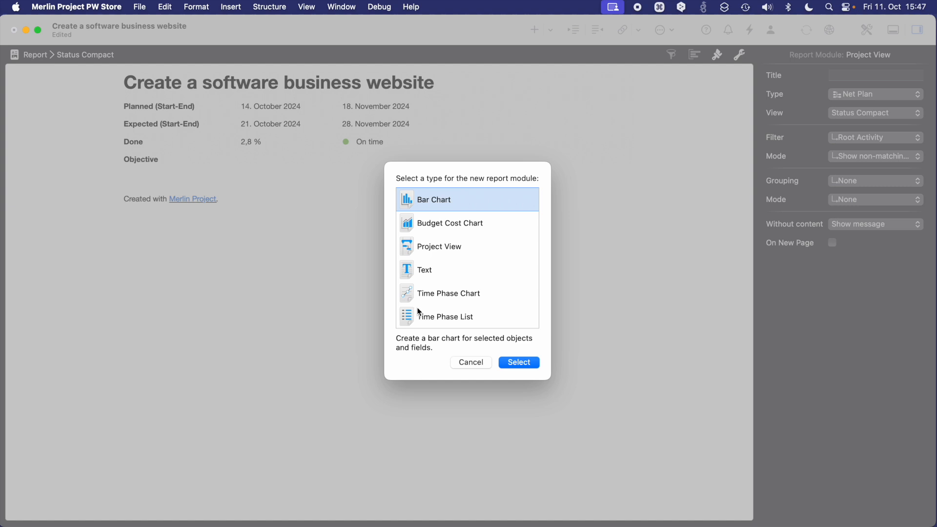
{"action": "mouse_move", "coordinate": [468, 251]}
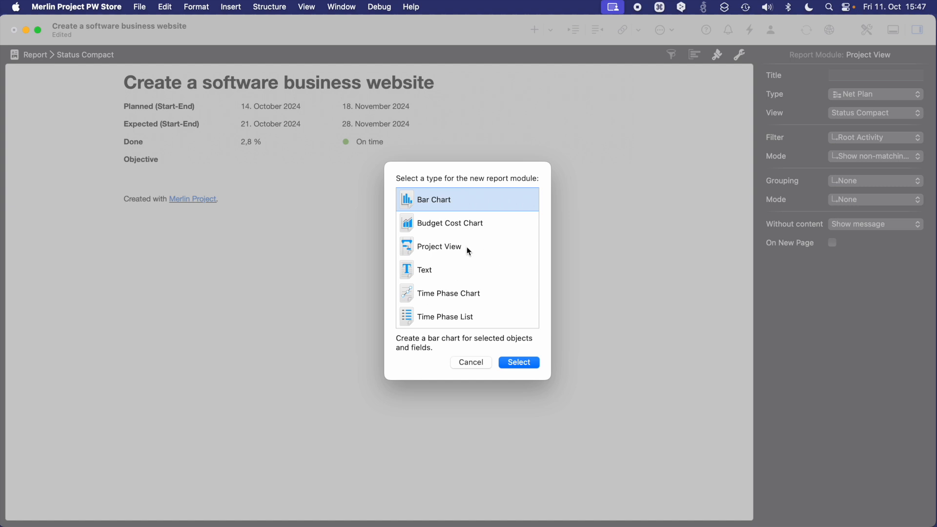
Step: Insert the existing 'Entry' project view as a Gantt chart module below the status summary
{"action": "left_click", "coordinate": [438, 246]}
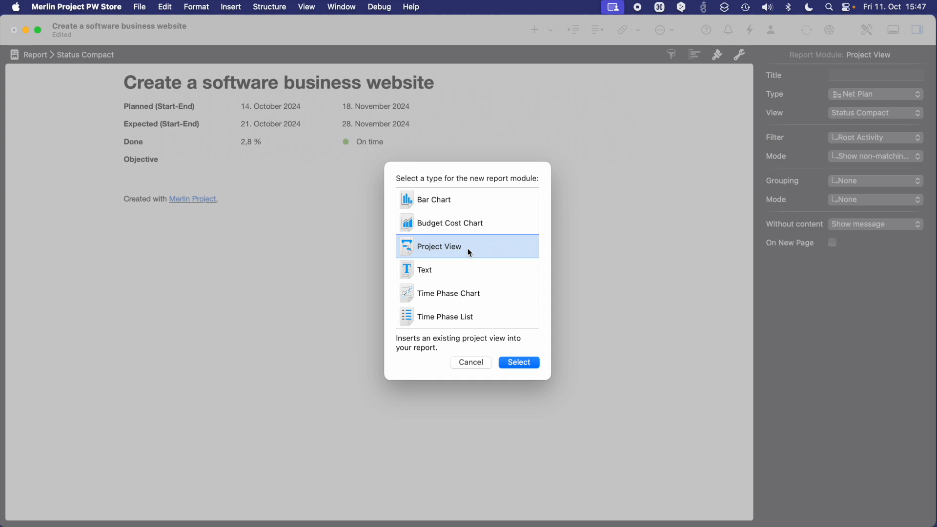
{"action": "left_click", "coordinate": [517, 362]}
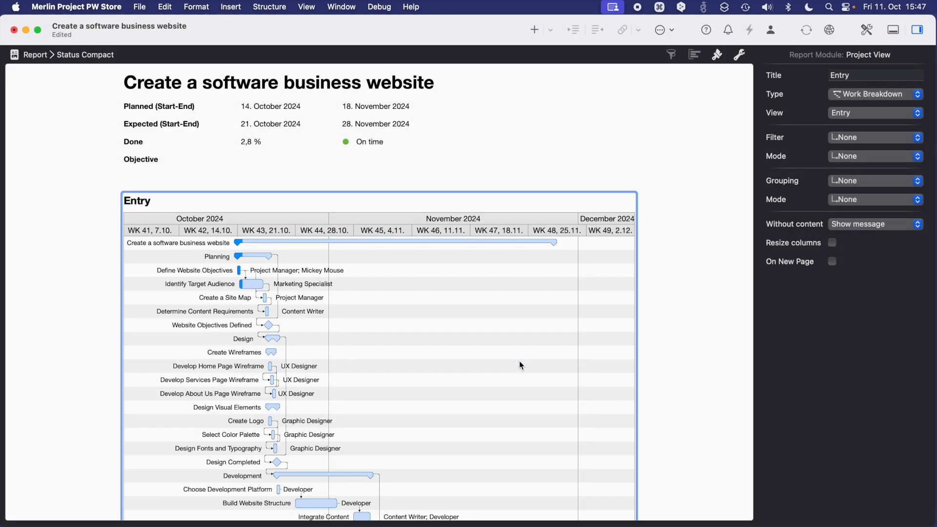
{"action": "scroll", "scroll_direction": "down", "scroll_amount": 3}
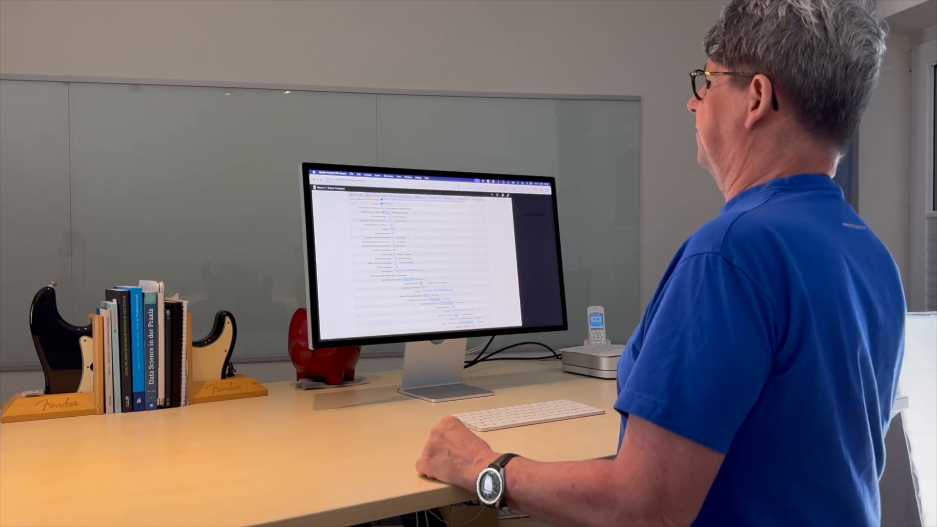
Step: Bring up the Export dialog from the File menu
{"action": "left_click", "coordinate": [139, 7]}
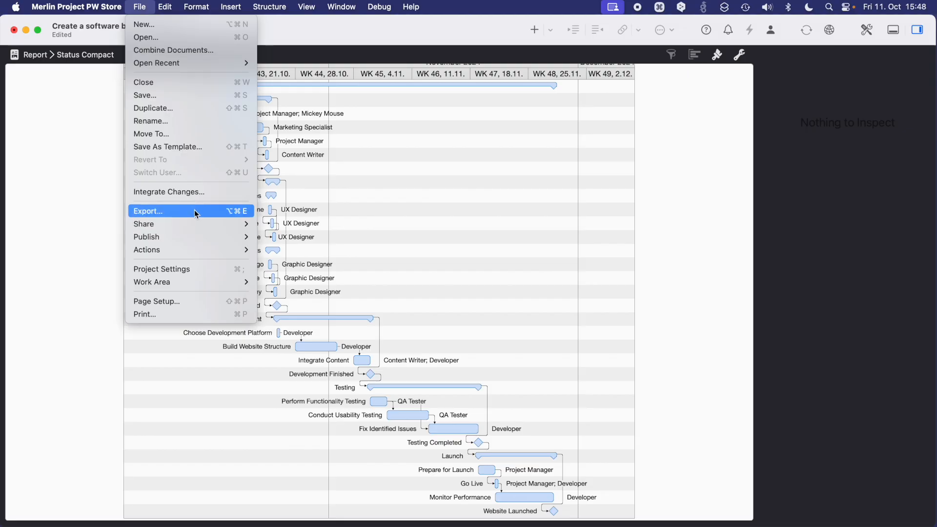
{"action": "mouse_move", "coordinate": [201, 215]}
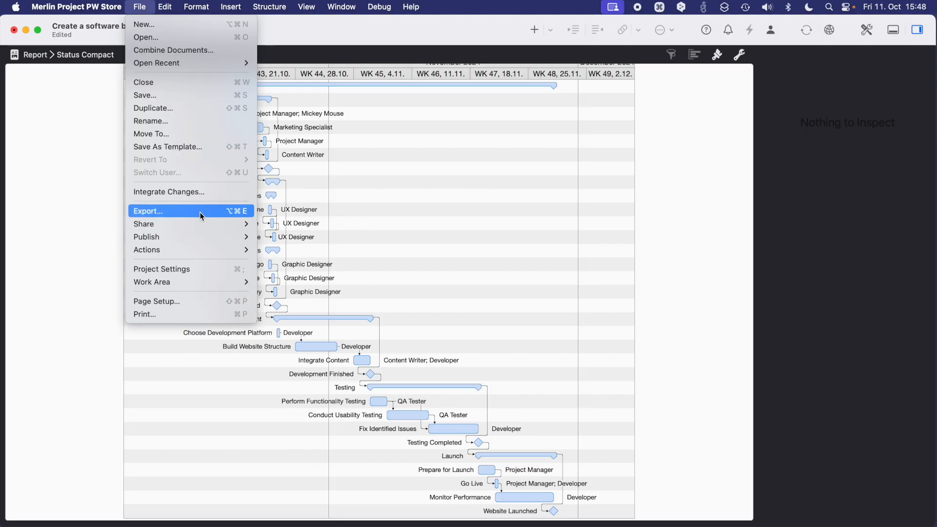
{"action": "left_click", "coordinate": [148, 211]}
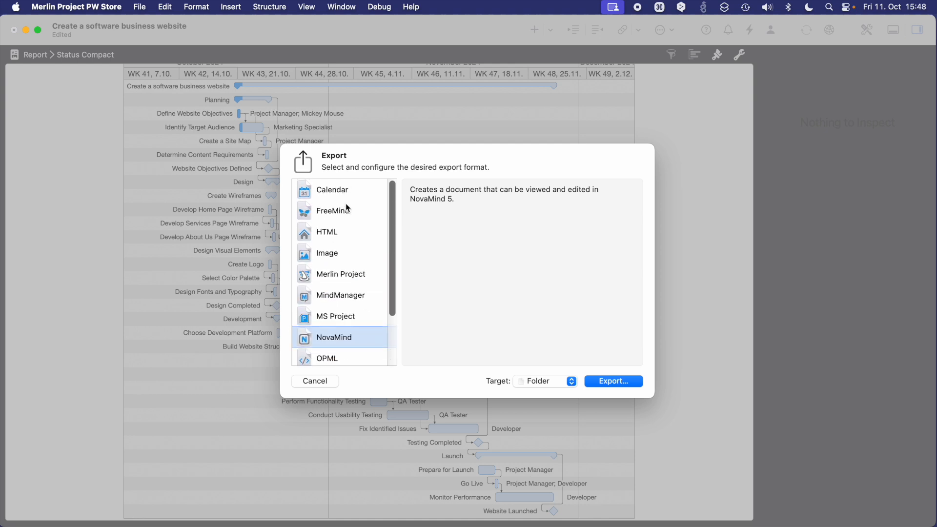
Step: Choose Image export with PDF Vector Image format, keeping shadows, gradients and background
{"action": "left_click", "coordinate": [327, 253]}
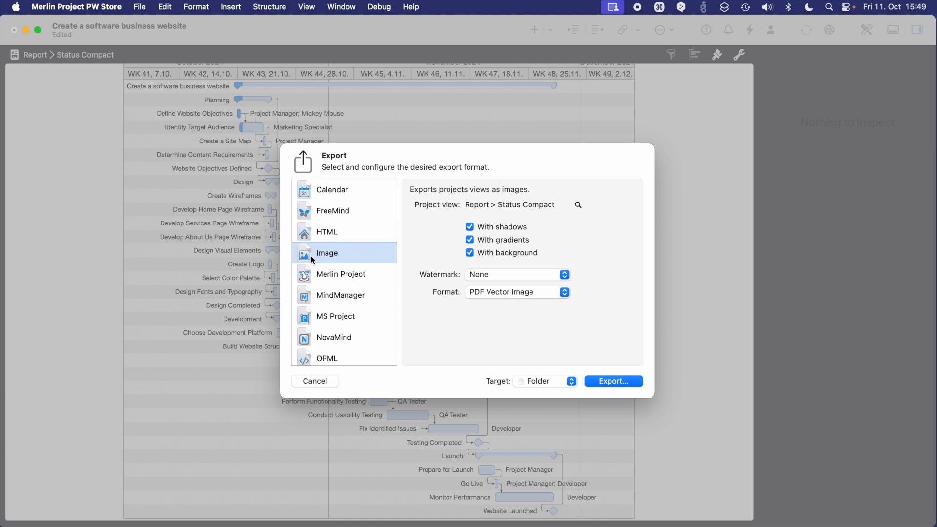
{"action": "left_click", "coordinate": [516, 291]}
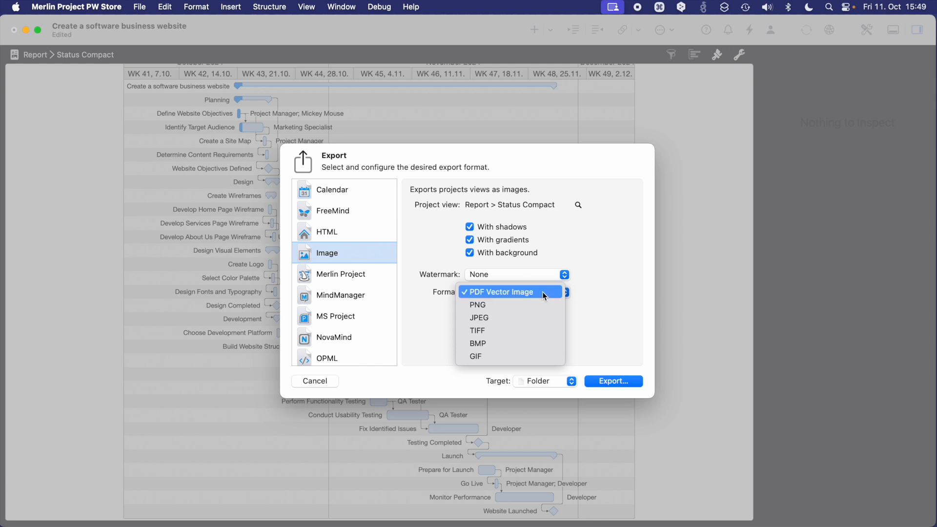
{"action": "left_click", "coordinate": [499, 292]}
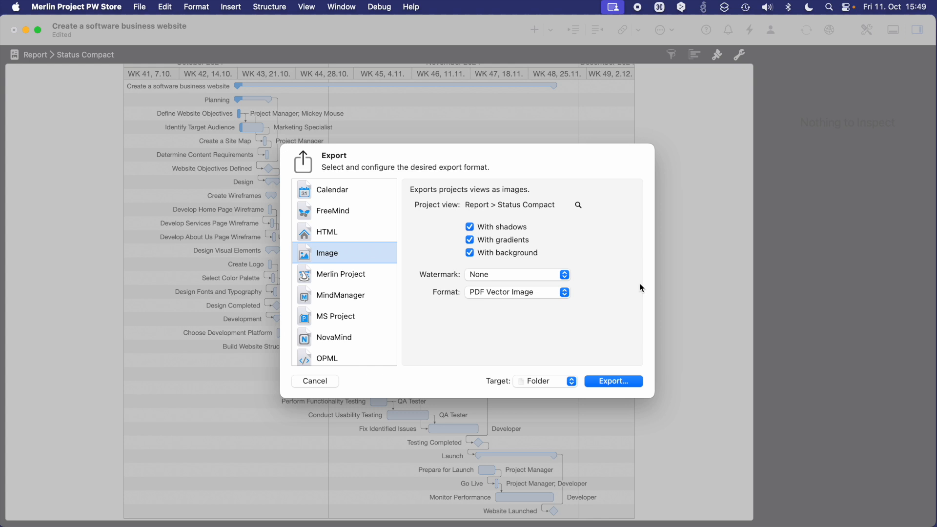
{"action": "mouse_move", "coordinate": [653, 289]}
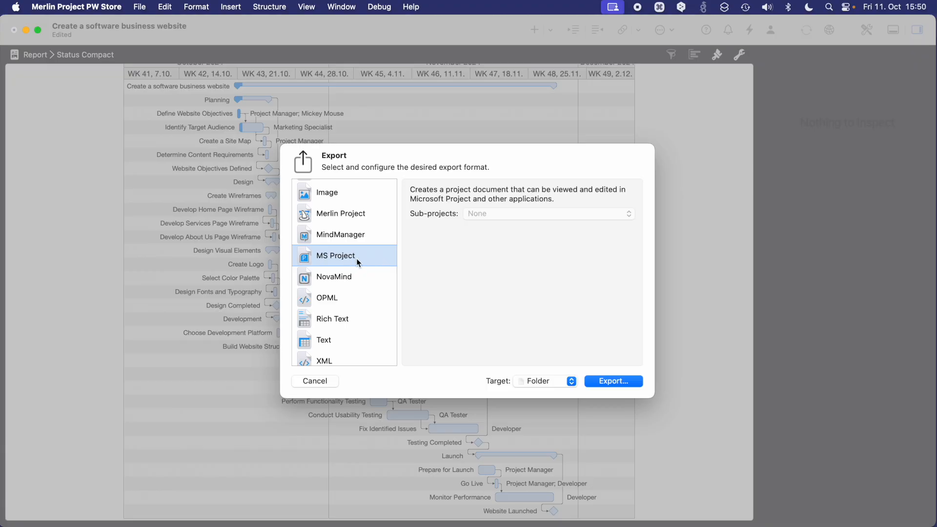
{"action": "mouse_move", "coordinate": [504, 358]}
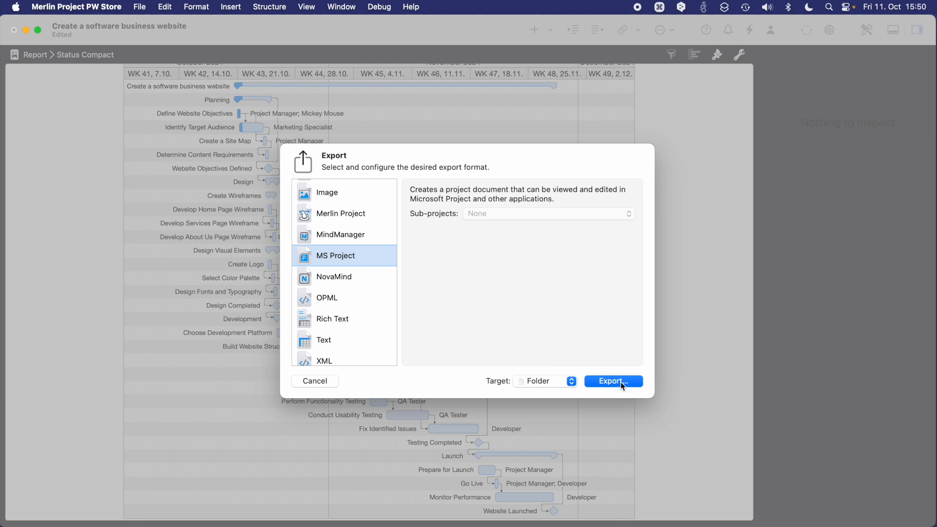
{"action": "mouse_move", "coordinate": [289, 306]}
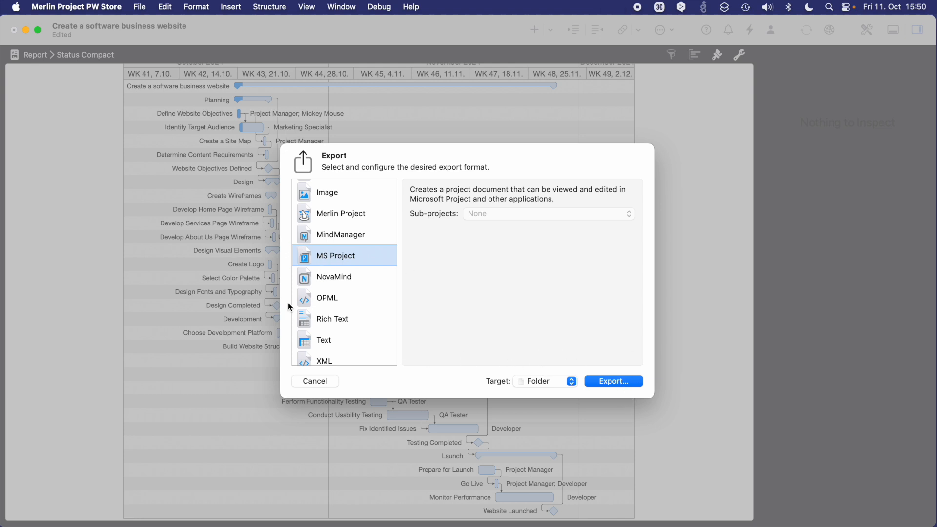